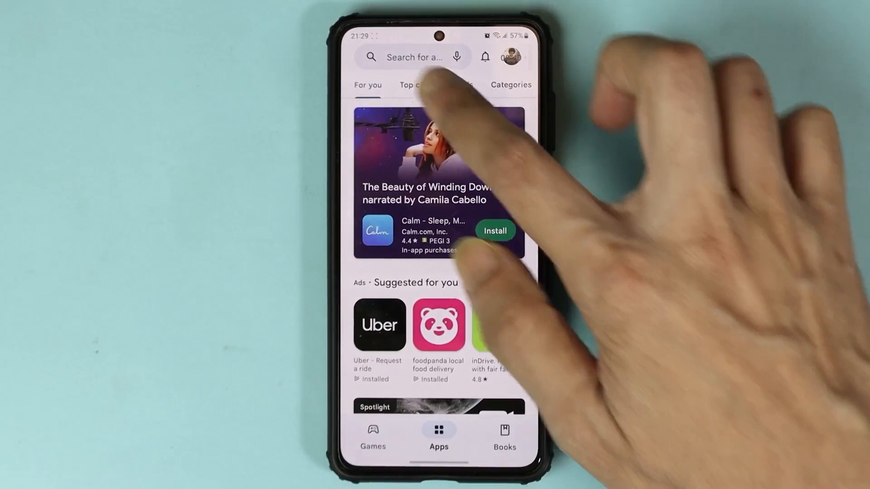
Step: Search 'wifi ftp server' and reach the WiFi FTP Server listing by Medha Apps
click(418, 57)
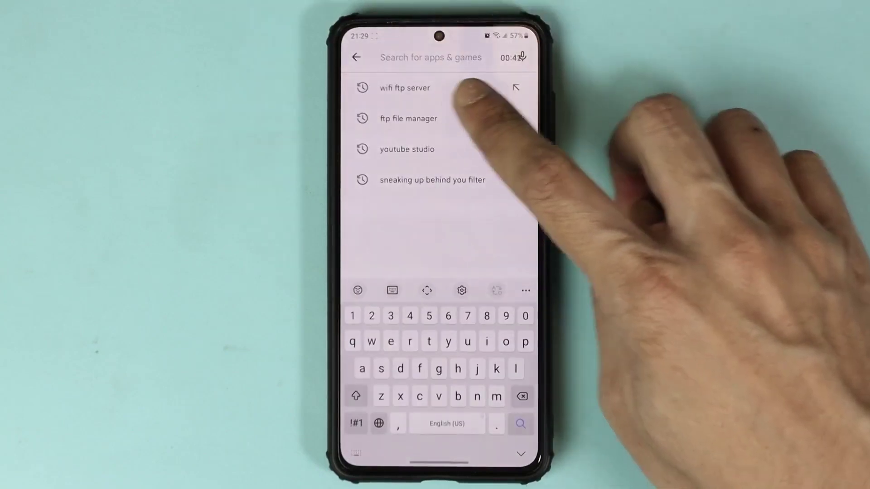
click(404, 88)
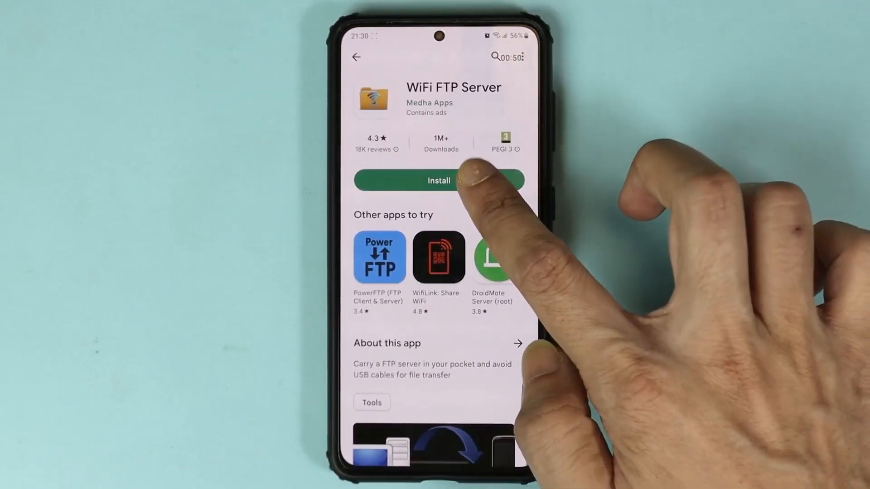
Step: Install WiFi FTP Server and launch it, reaching the All files access list
click(439, 180)
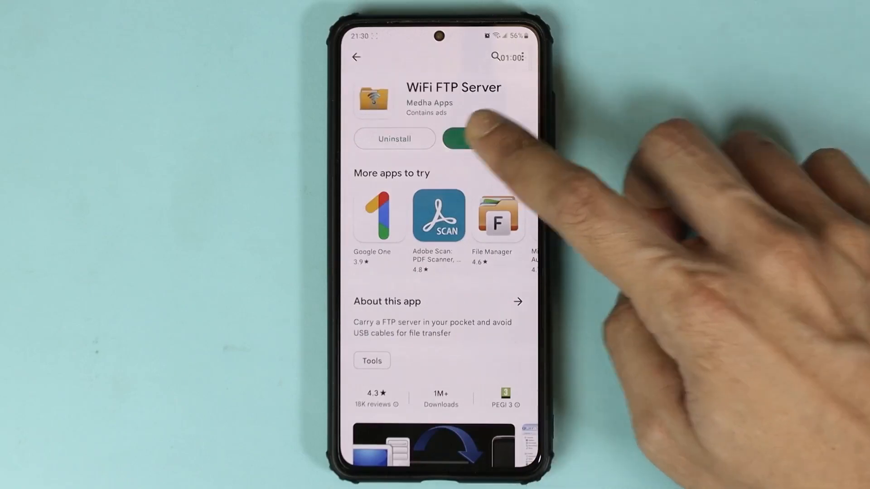
click(457, 139)
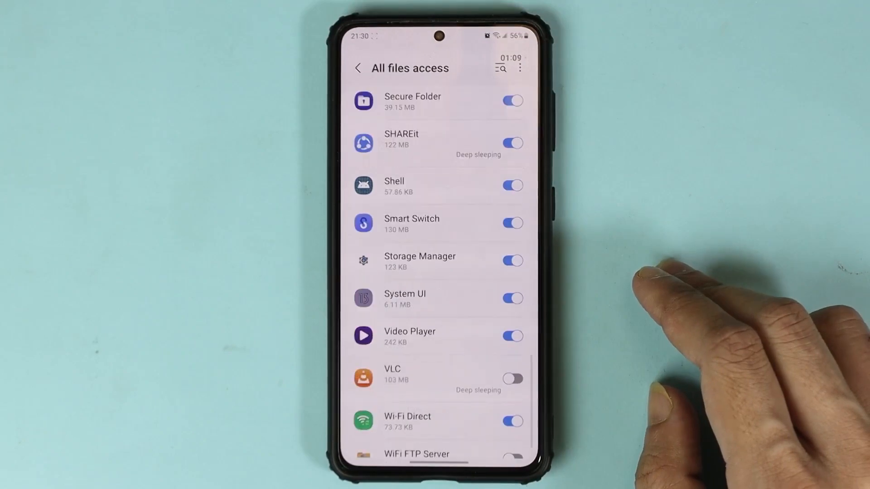
Step: Switch on the All files access toggle for WiFi FTP Server
scroll(down, 3)
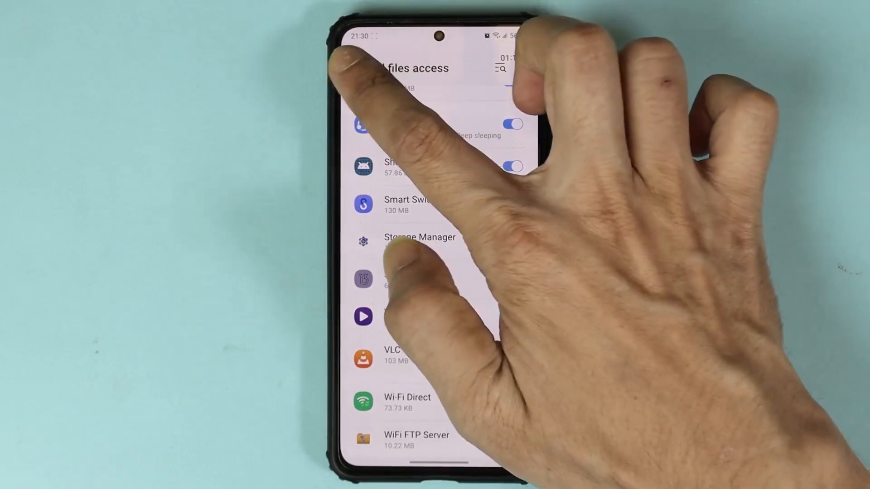
click(411, 438)
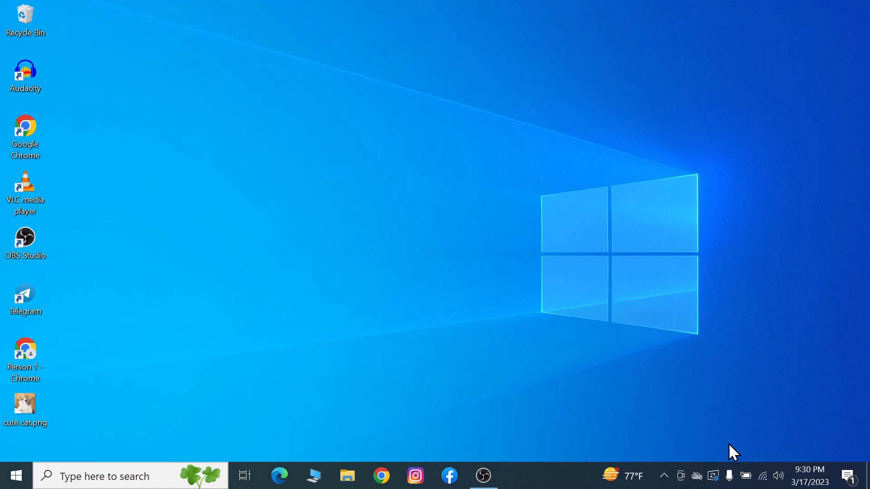
Step: Show the taskbar Wi-Fi flyout confirming the PC is on a secured network
click(761, 475)
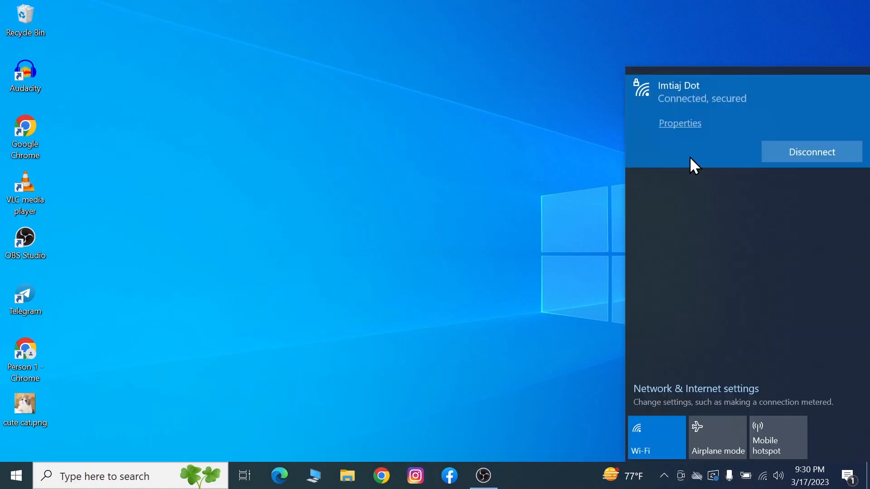